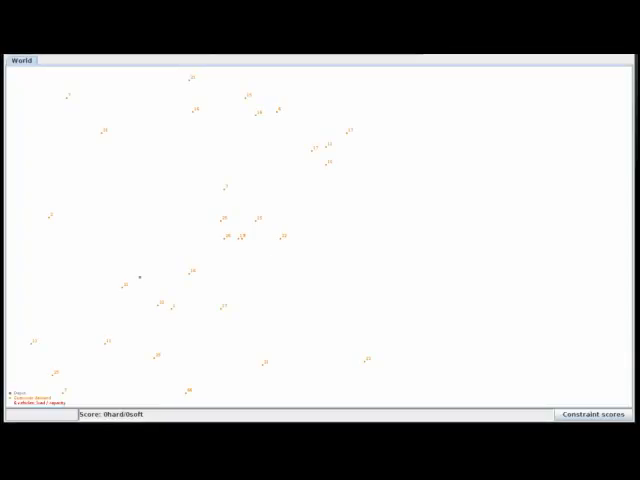
mouse_move(308, 240)
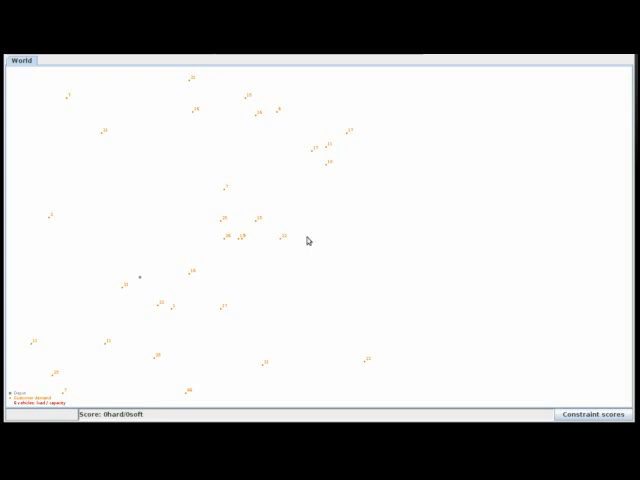
mouse_move(190, 110)
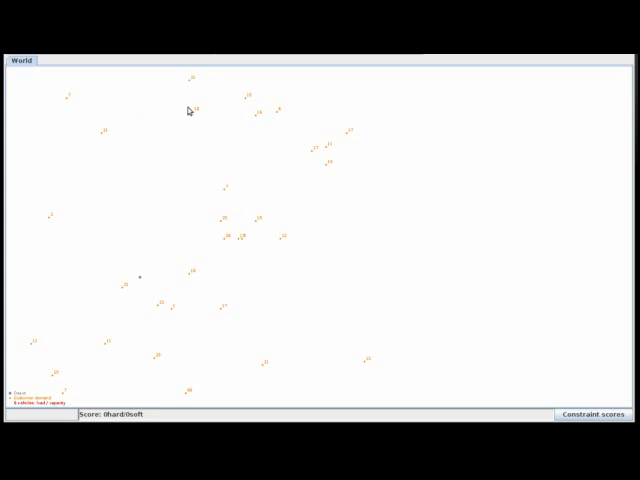
mouse_move(63, 97)
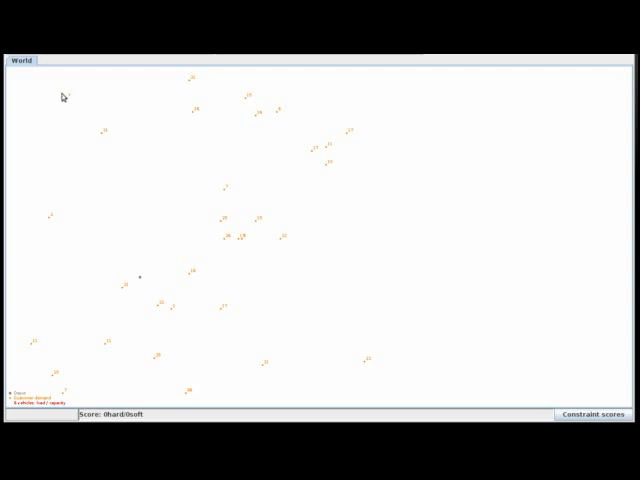
mouse_move(58, 168)
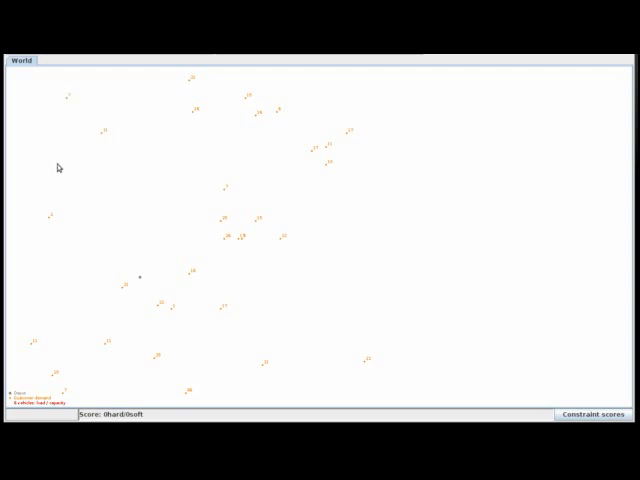
mouse_move(70, 130)
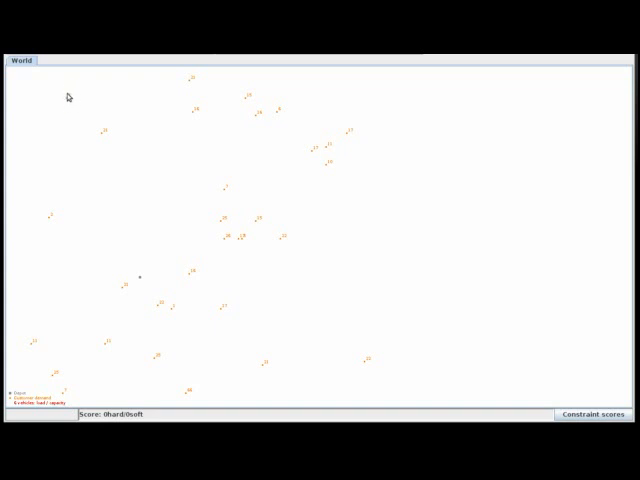
mouse_move(109, 132)
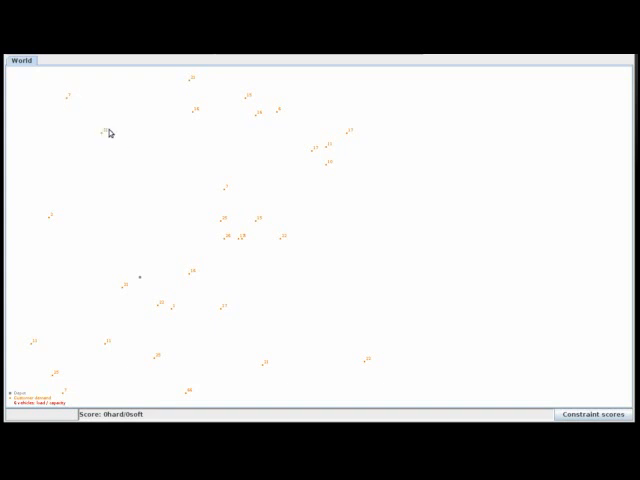
mouse_move(179, 265)
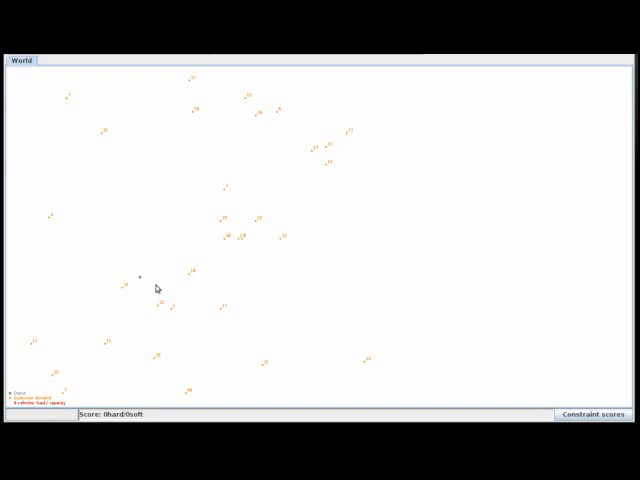
mouse_move(150, 273)
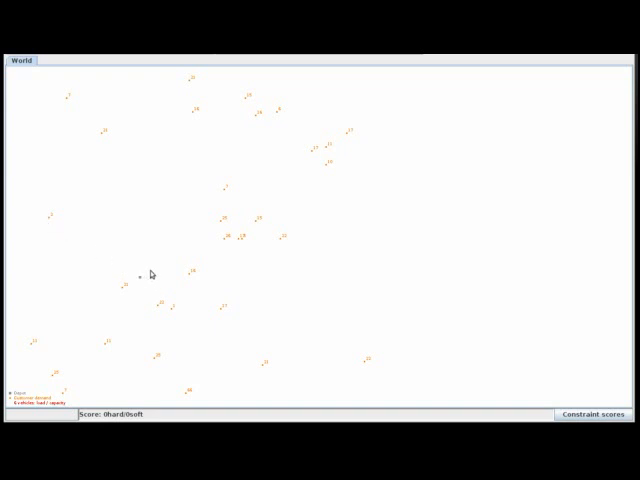
mouse_move(147, 278)
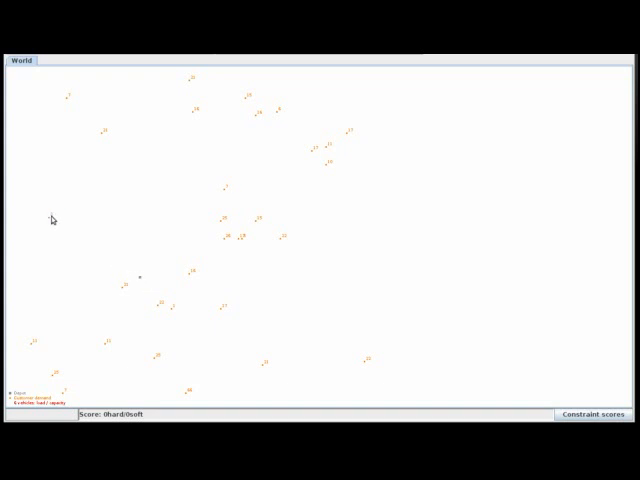
mouse_move(68, 98)
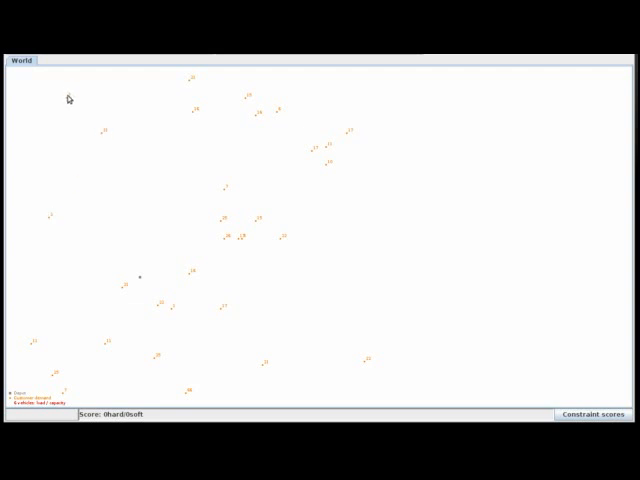
mouse_move(103, 155)
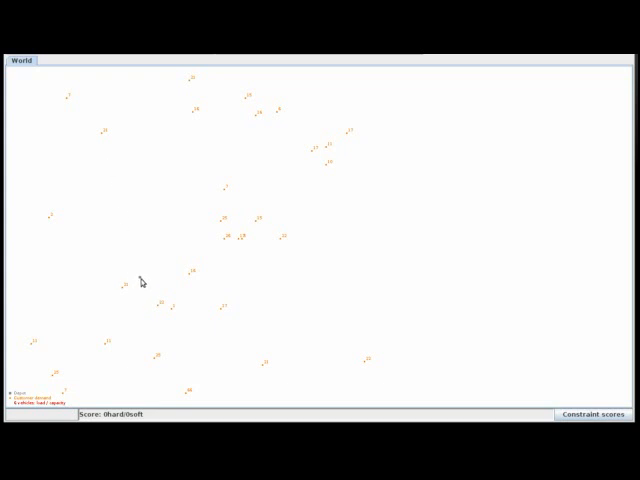
mouse_move(182, 150)
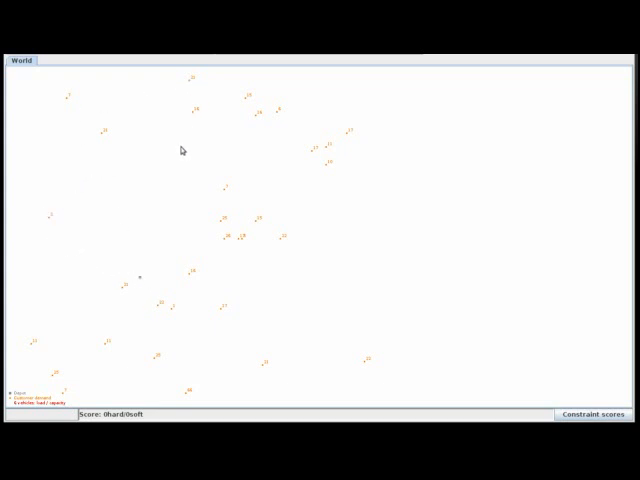
mouse_move(142, 281)
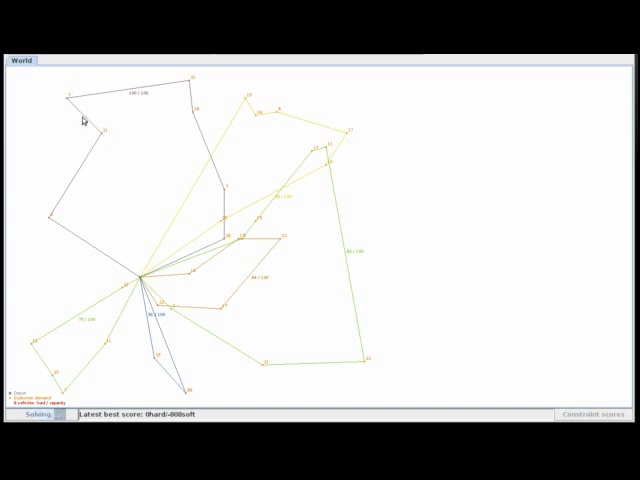
mouse_move(222, 237)
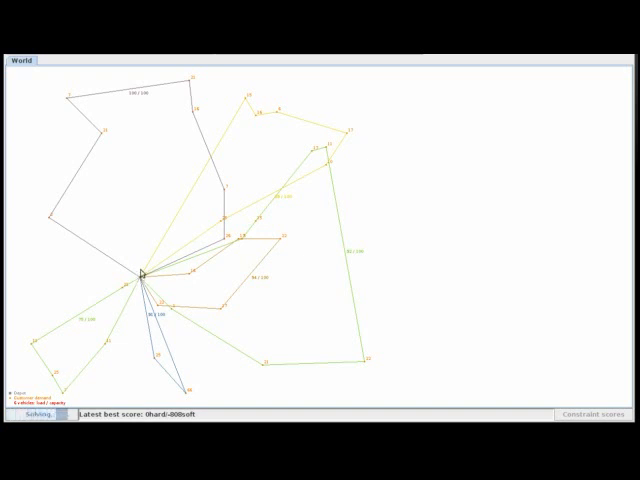
mouse_move(188, 370)
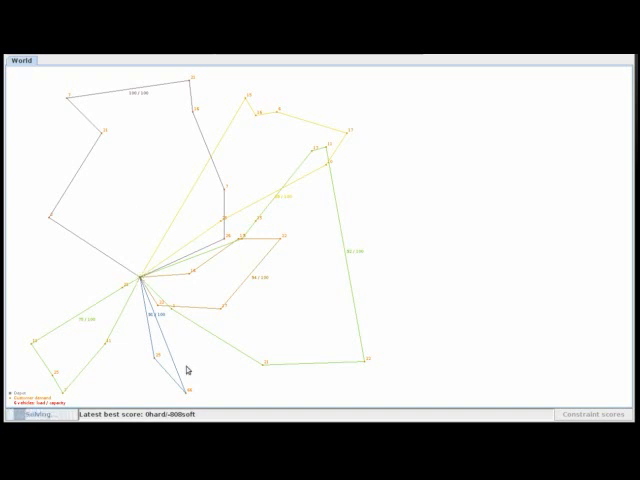
mouse_move(187, 398)
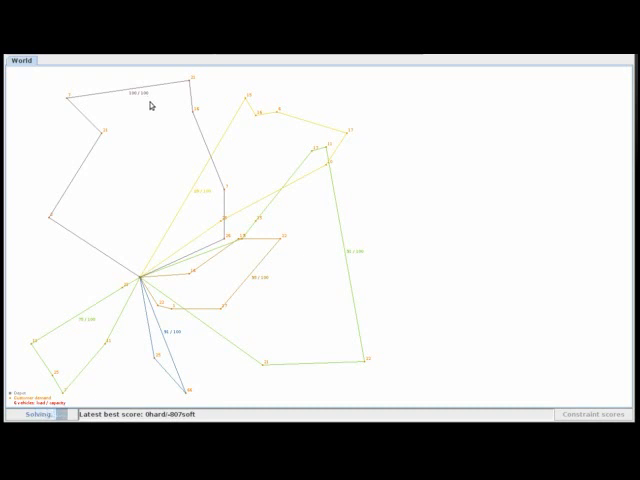
mouse_move(206, 381)
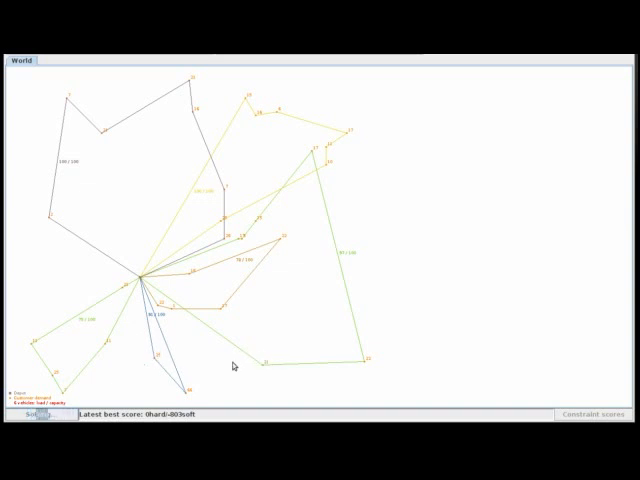
mouse_move(296, 317)
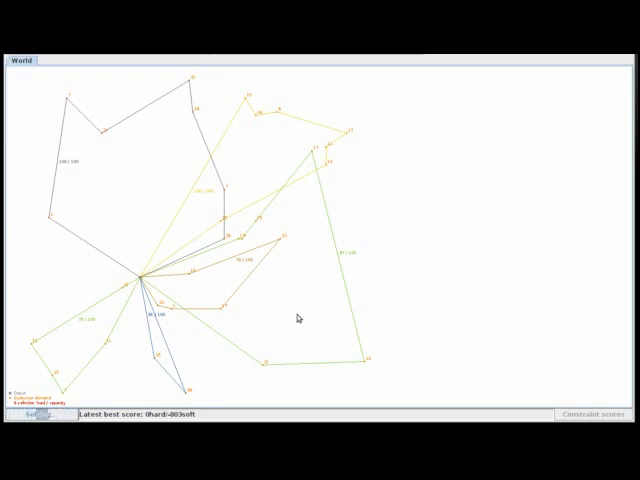
mouse_move(198, 376)
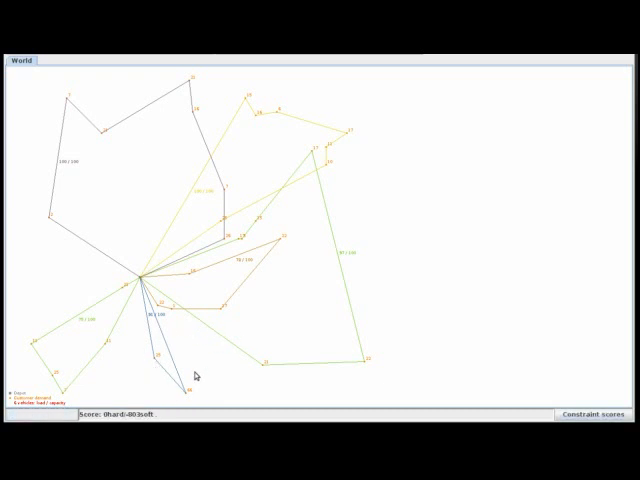
mouse_move(340, 270)
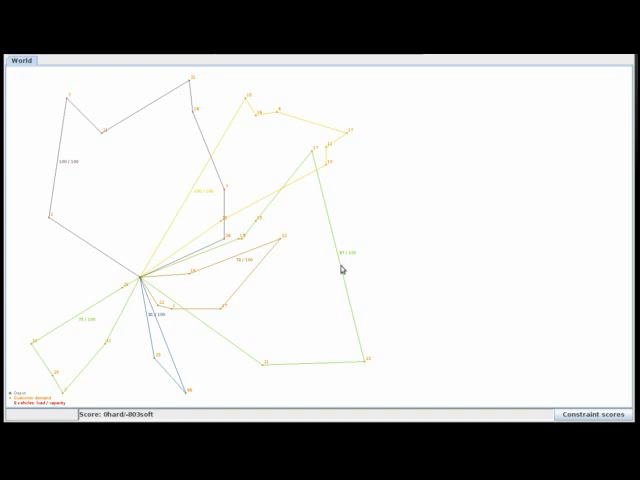
mouse_move(313, 285)
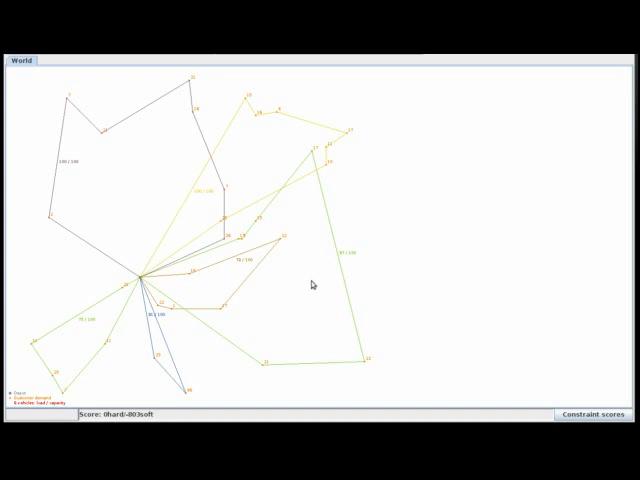
mouse_move(311, 286)
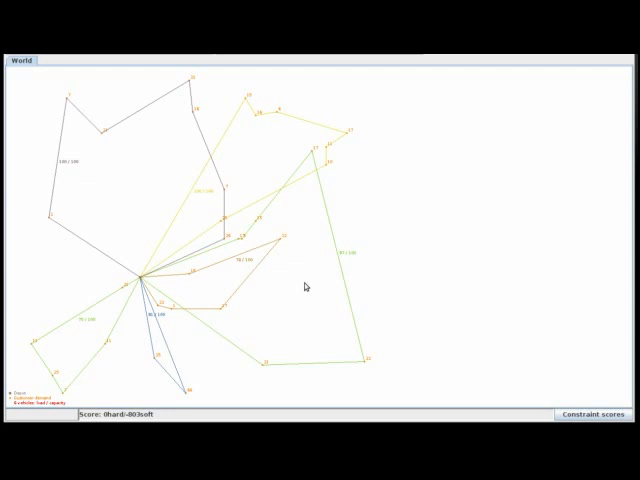
mouse_move(555, 128)
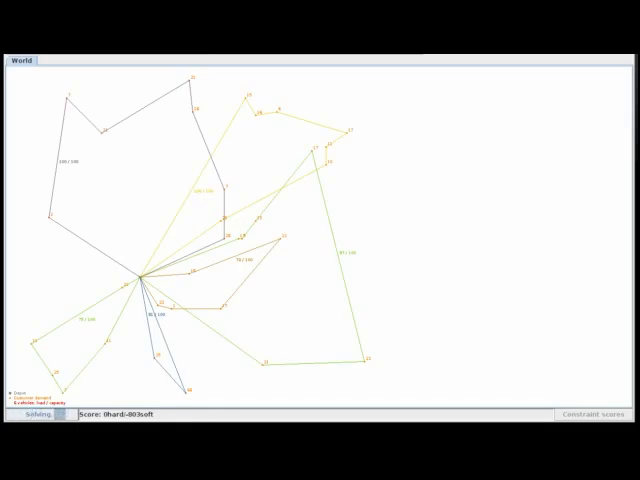
mouse_move(476, 214)
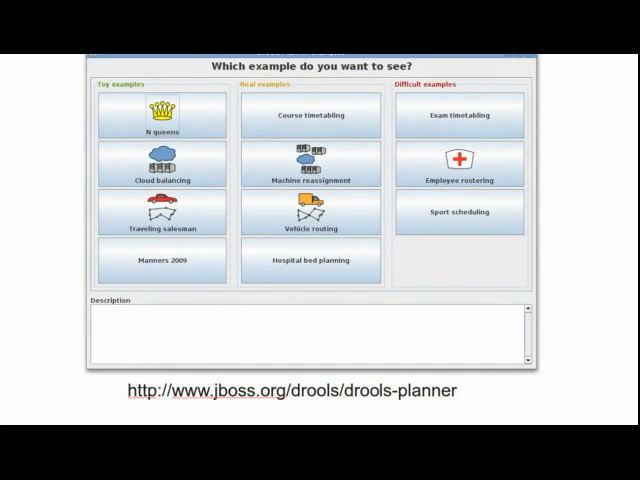
Browse Course timetabling, Manners 2009 and Hospital bed planning descriptions, ending on patient-to-bed assignment
click(458, 165)
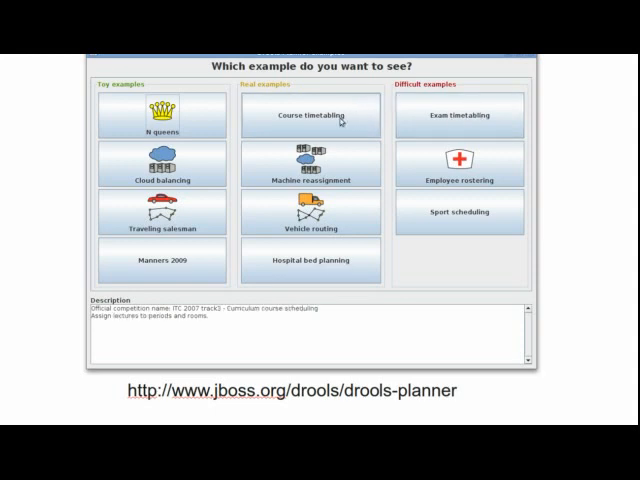
click(168, 262)
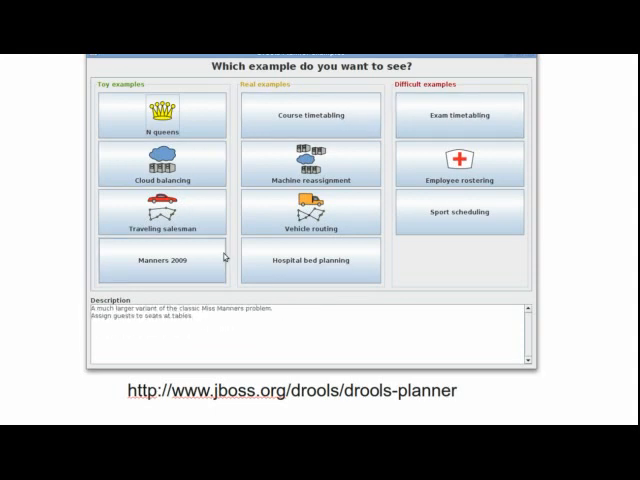
click(311, 260)
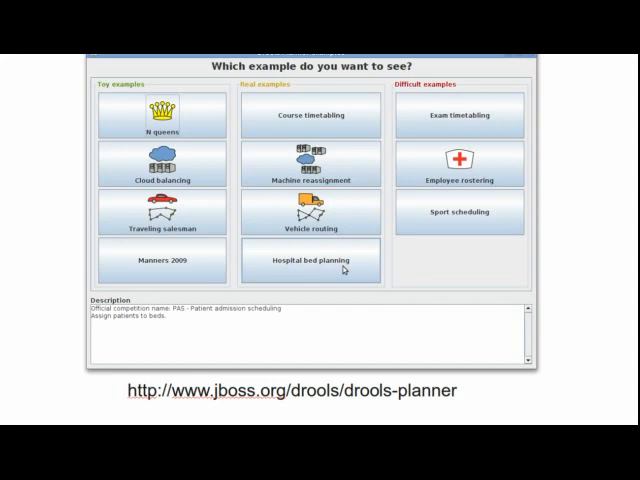